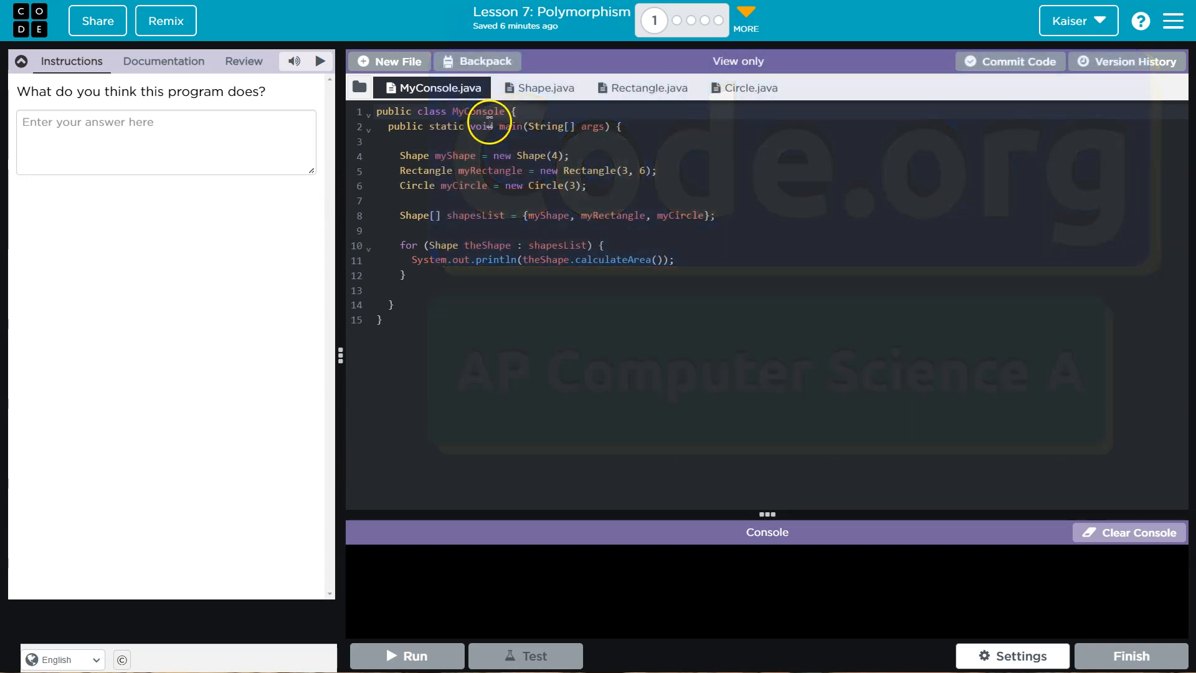
Step: Select the answer box, then browse the Circle, Rectangle and Shape class sources and return to MyConsole
click(166, 142)
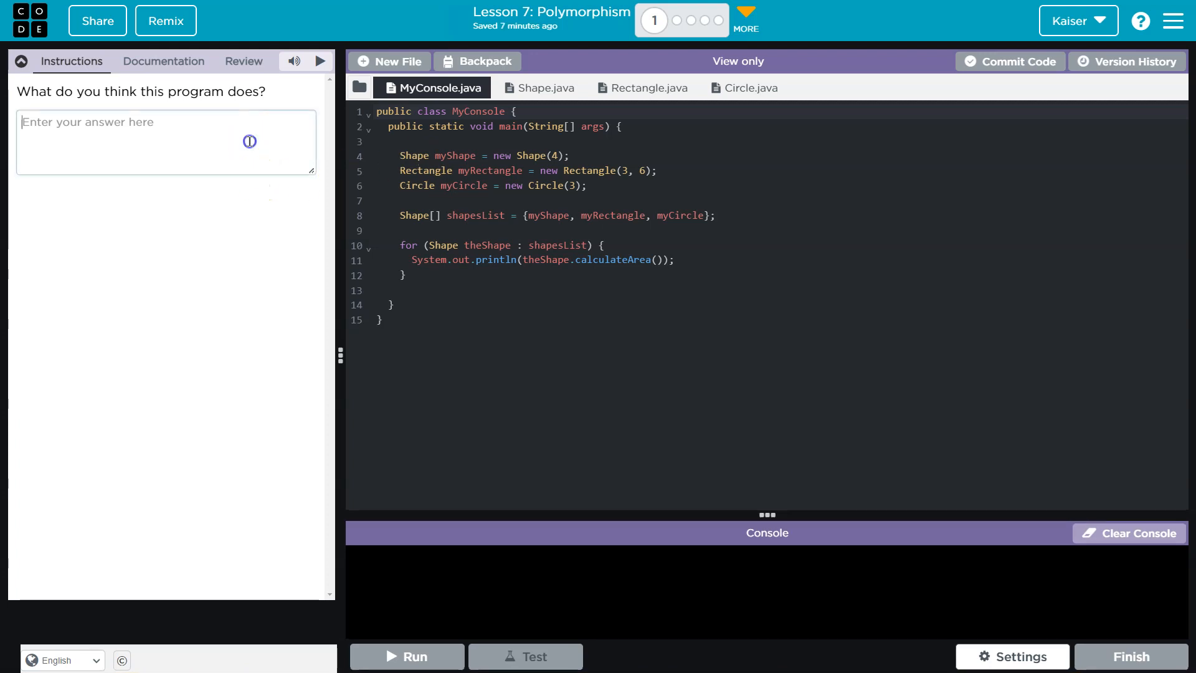
click(166, 142)
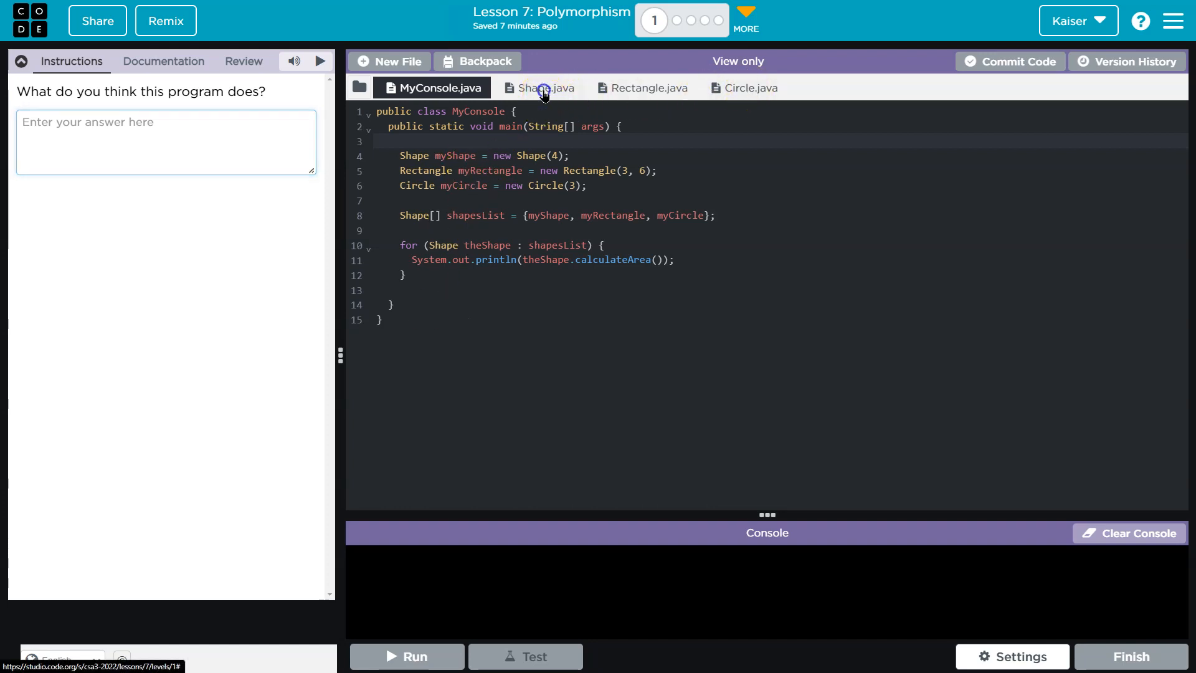
click(749, 87)
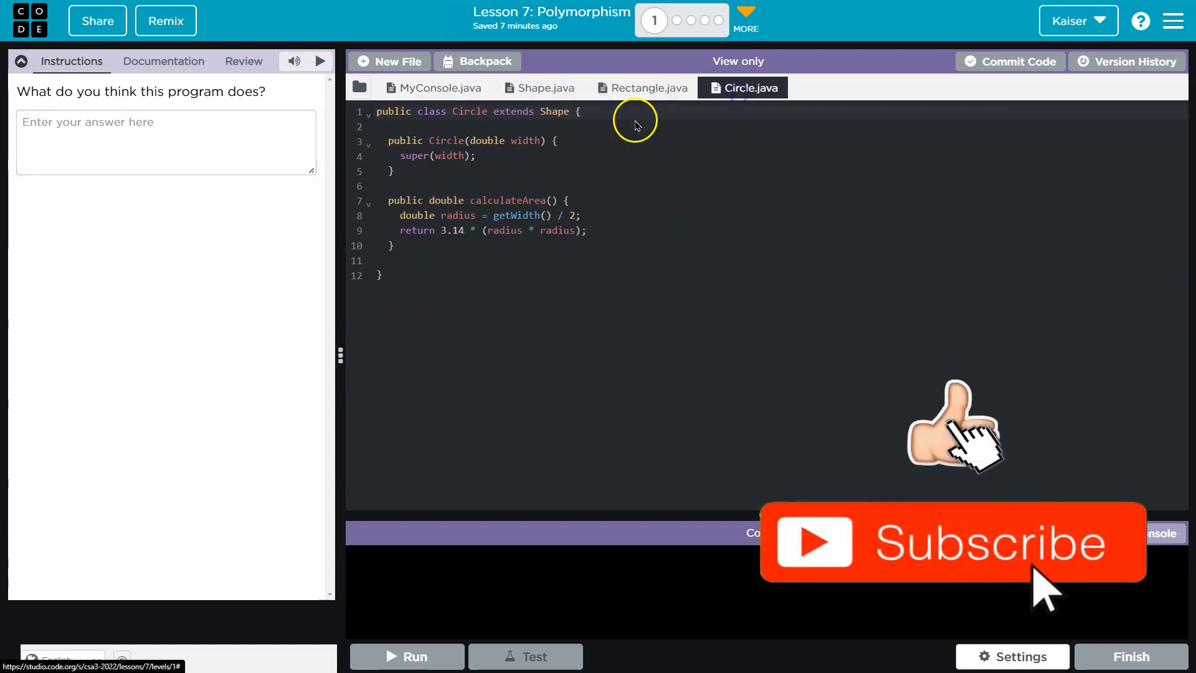
click(437, 87)
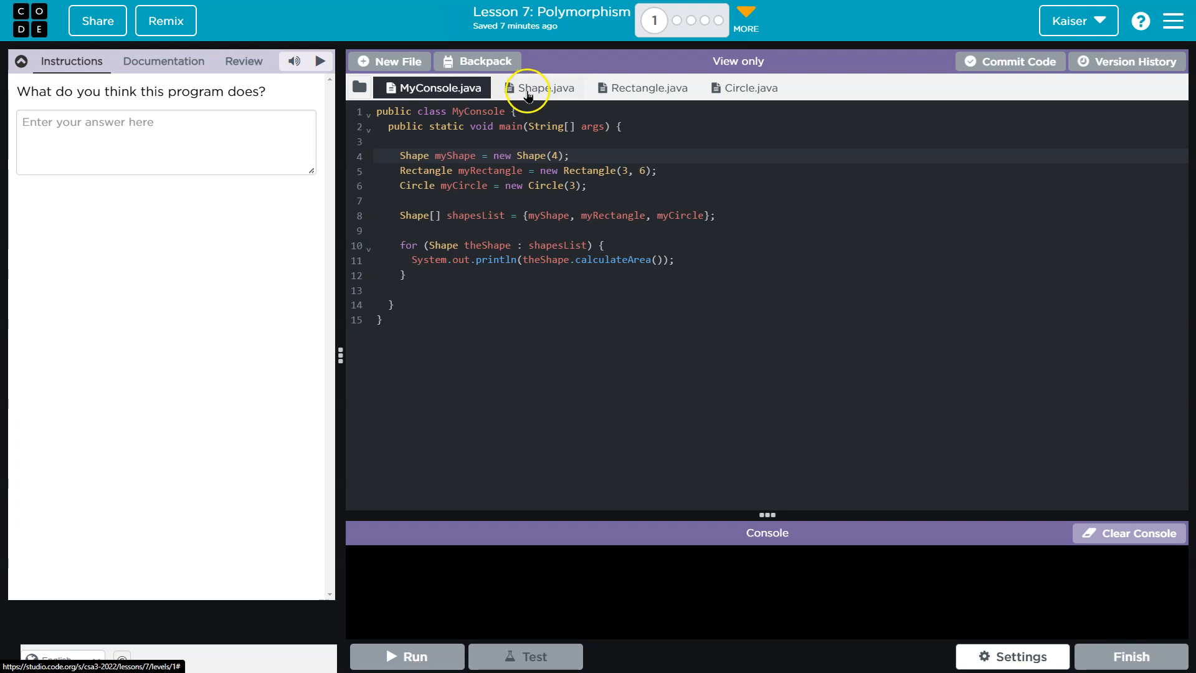
click(642, 87)
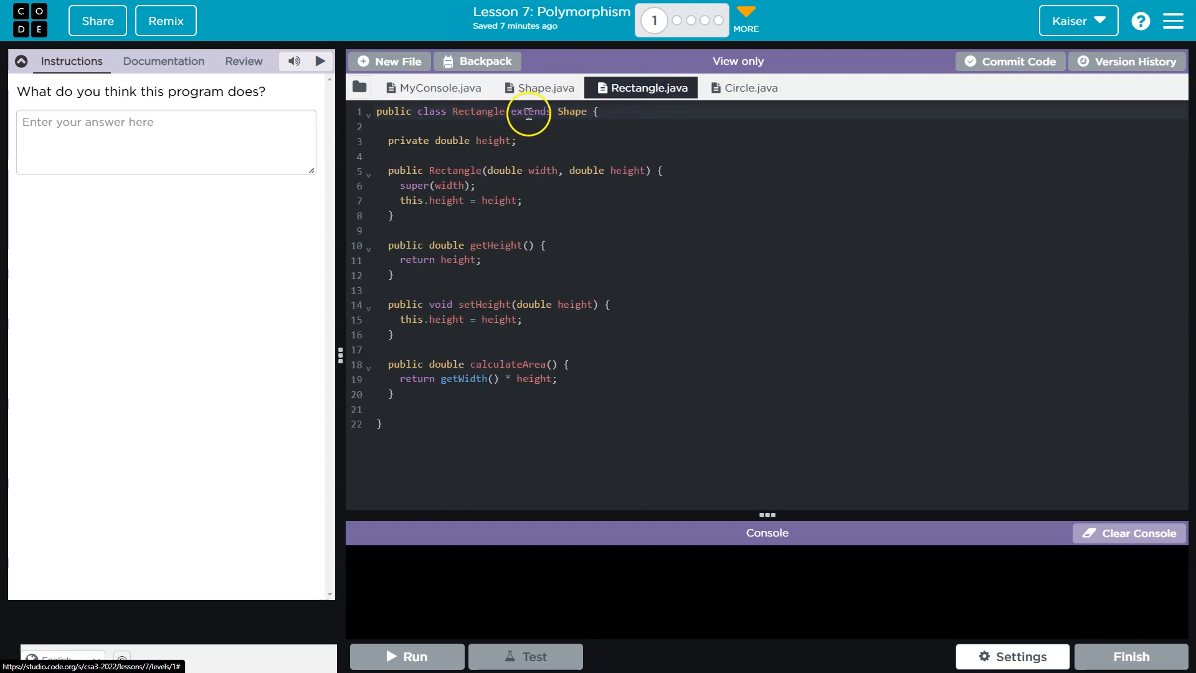
click(750, 87)
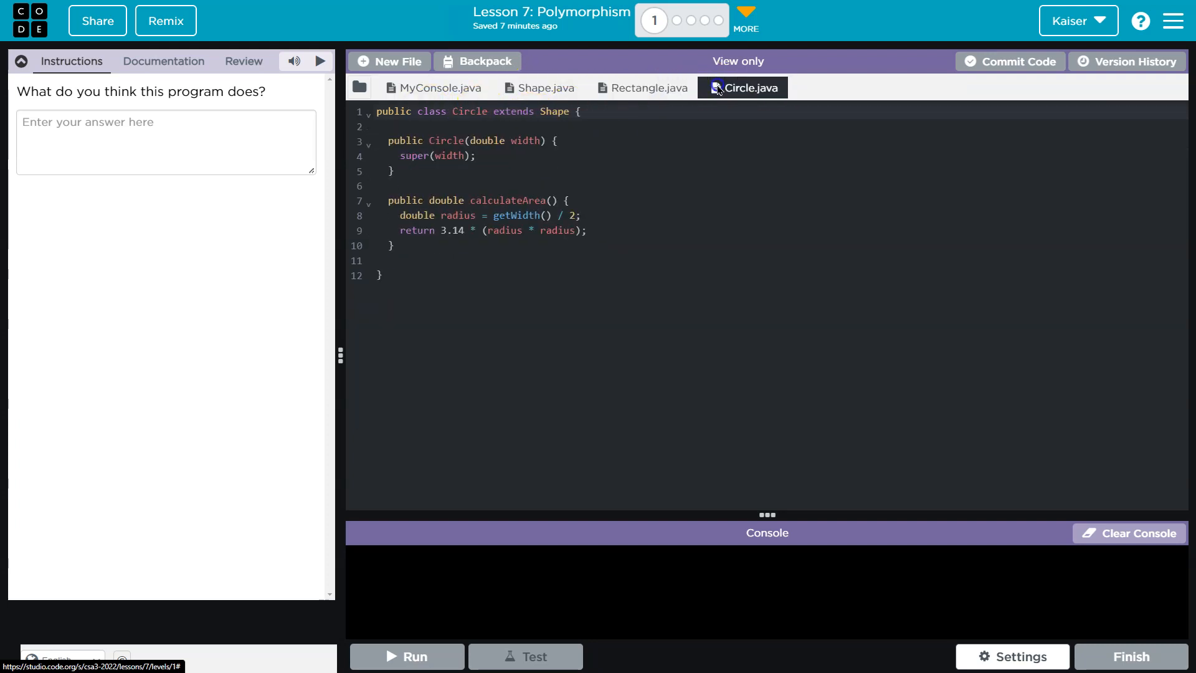
click(546, 87)
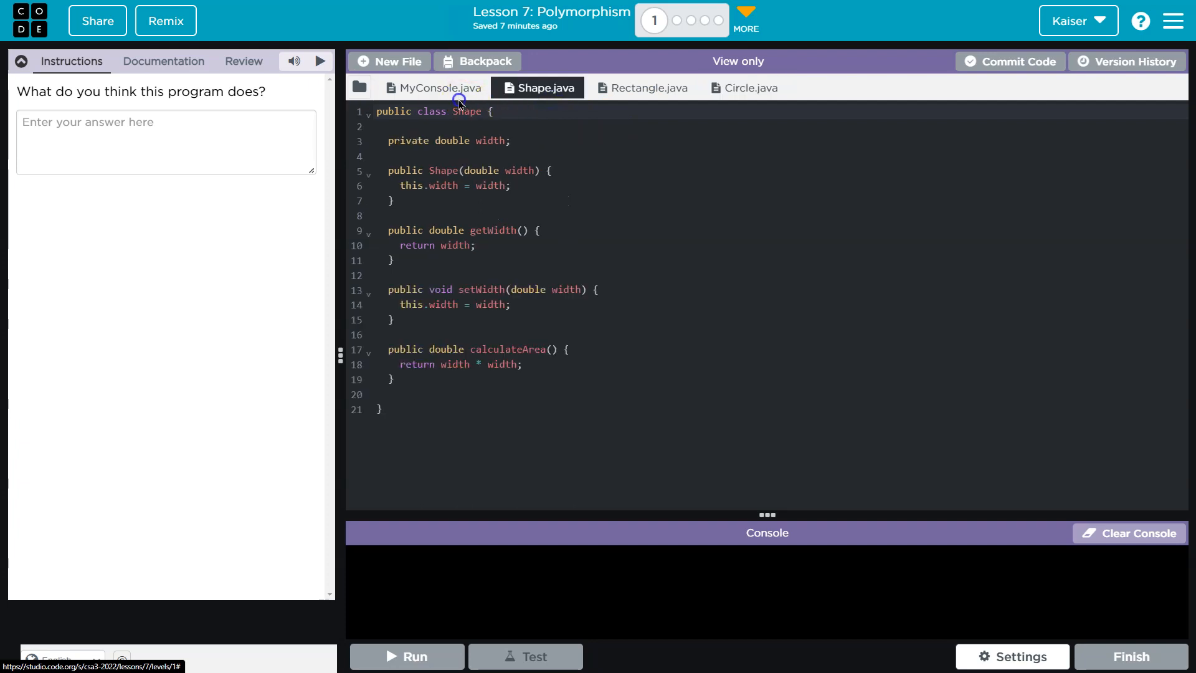
click(432, 88)
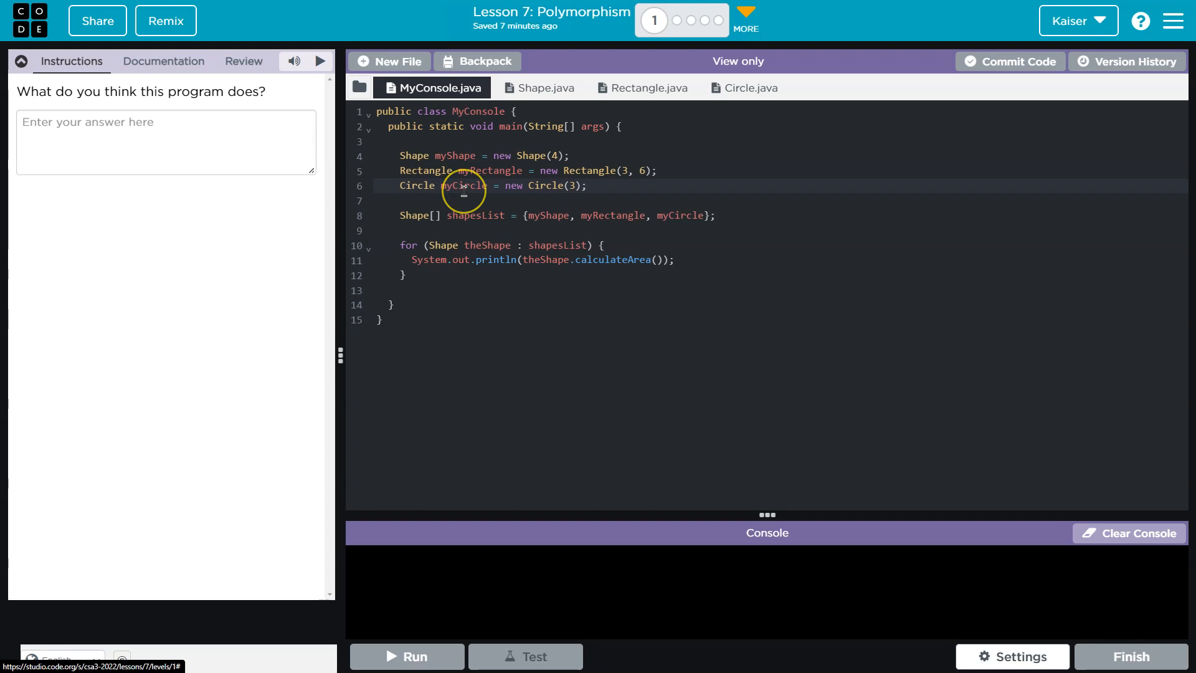
mouse_move(463, 198)
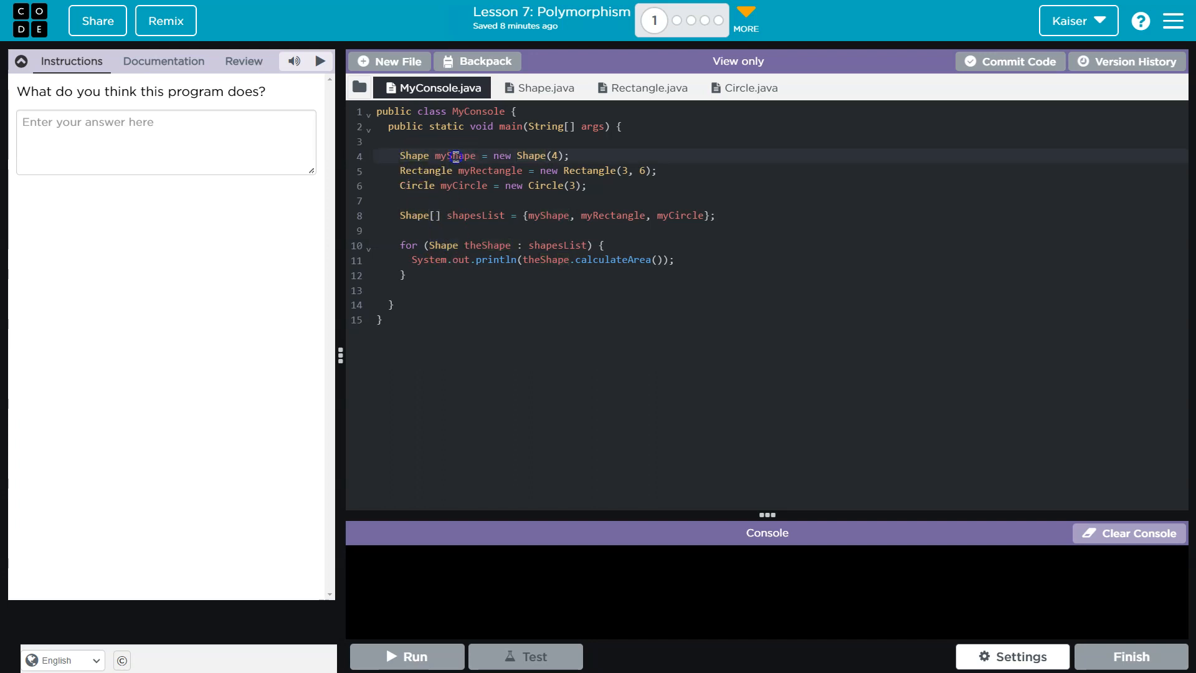
mouse_move(501, 243)
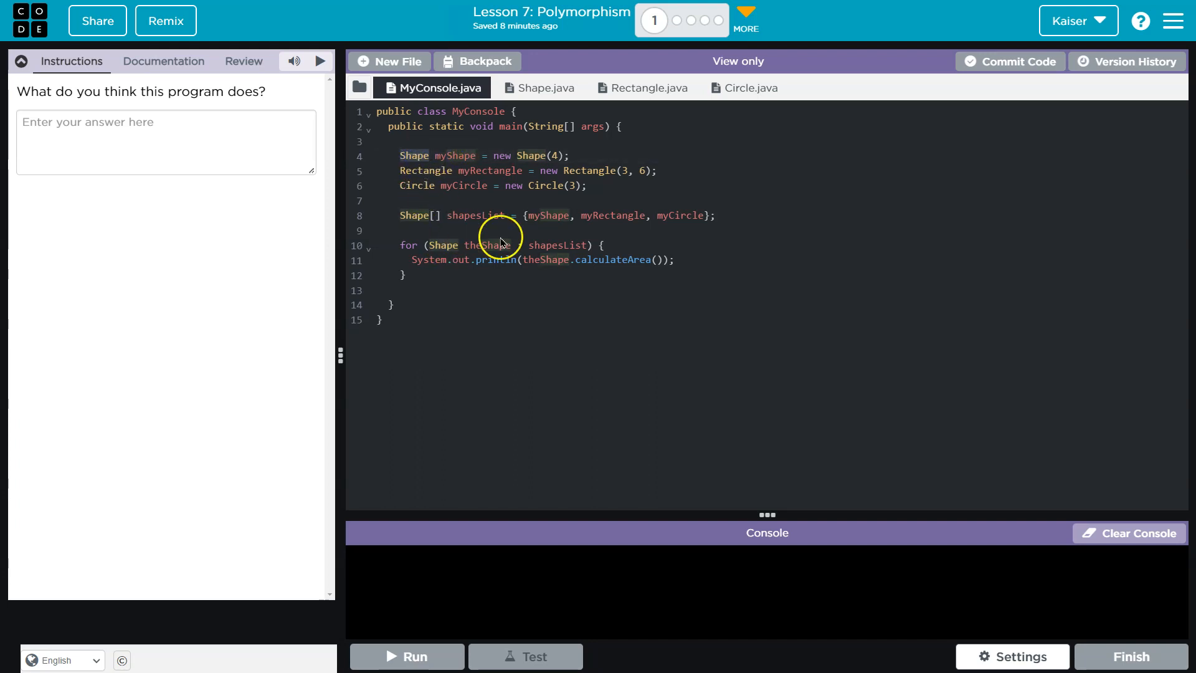
Step: Highlight the loop variable theShape, re-check the Shape, Rectangle and Circle sources, and return to MyConsole
double_click(542, 245)
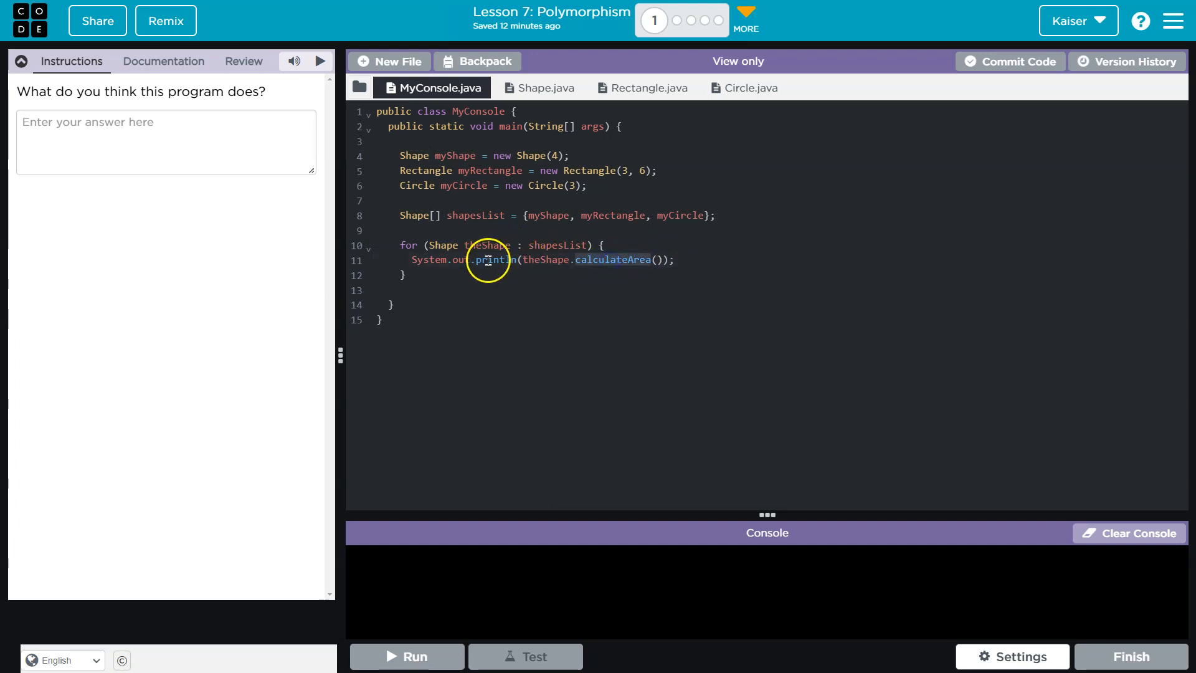
click(543, 88)
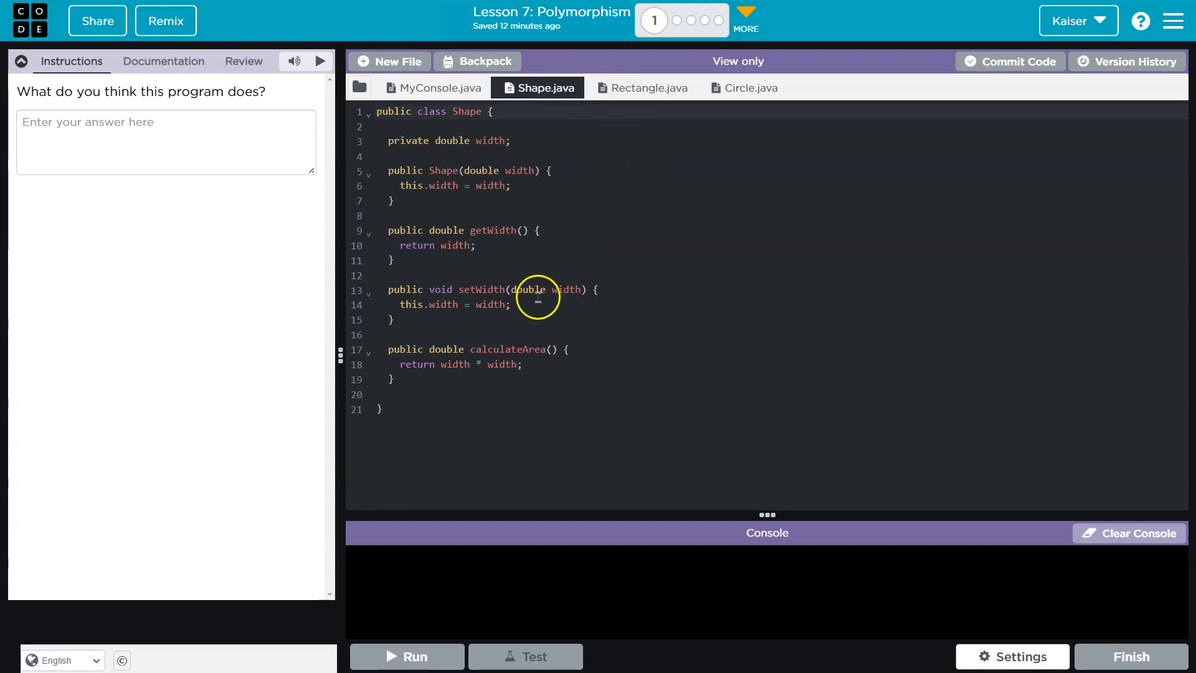
click(647, 88)
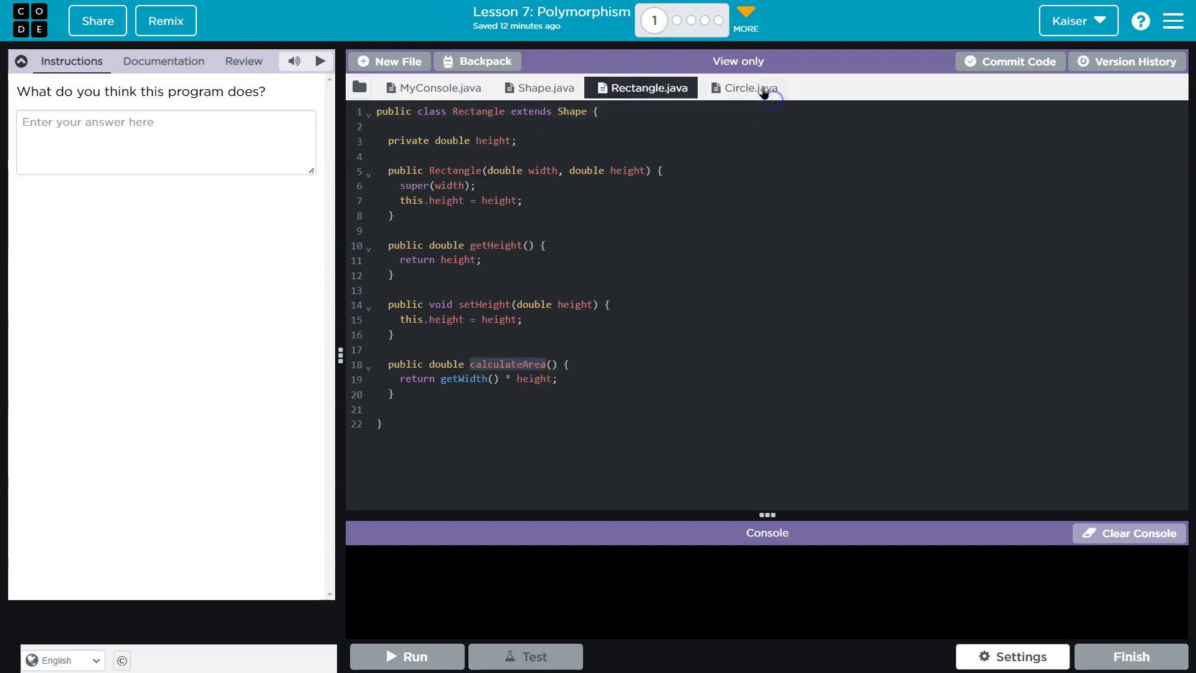
click(748, 87)
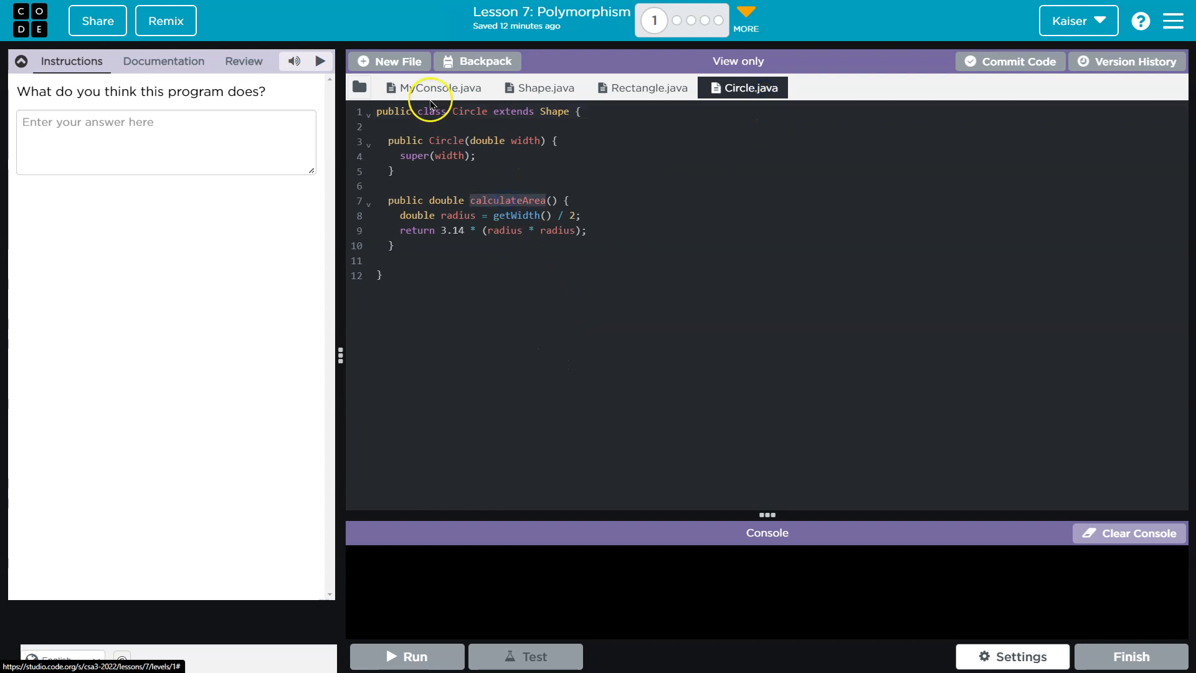
click(435, 87)
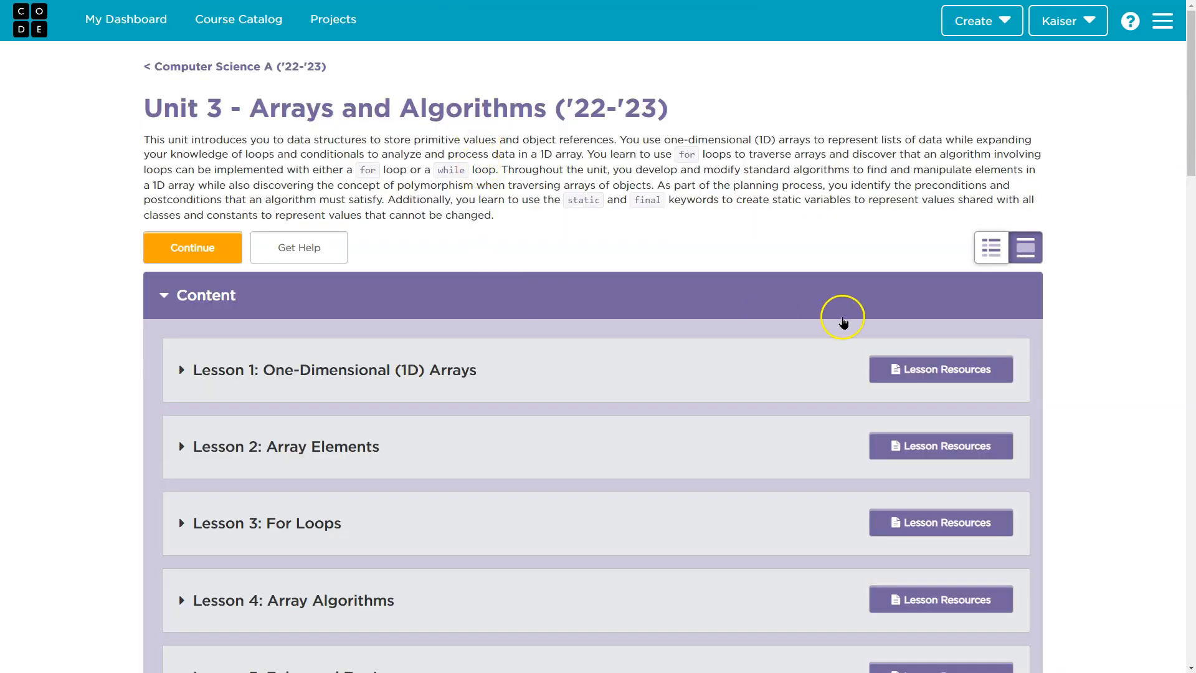
scroll(down, 3)
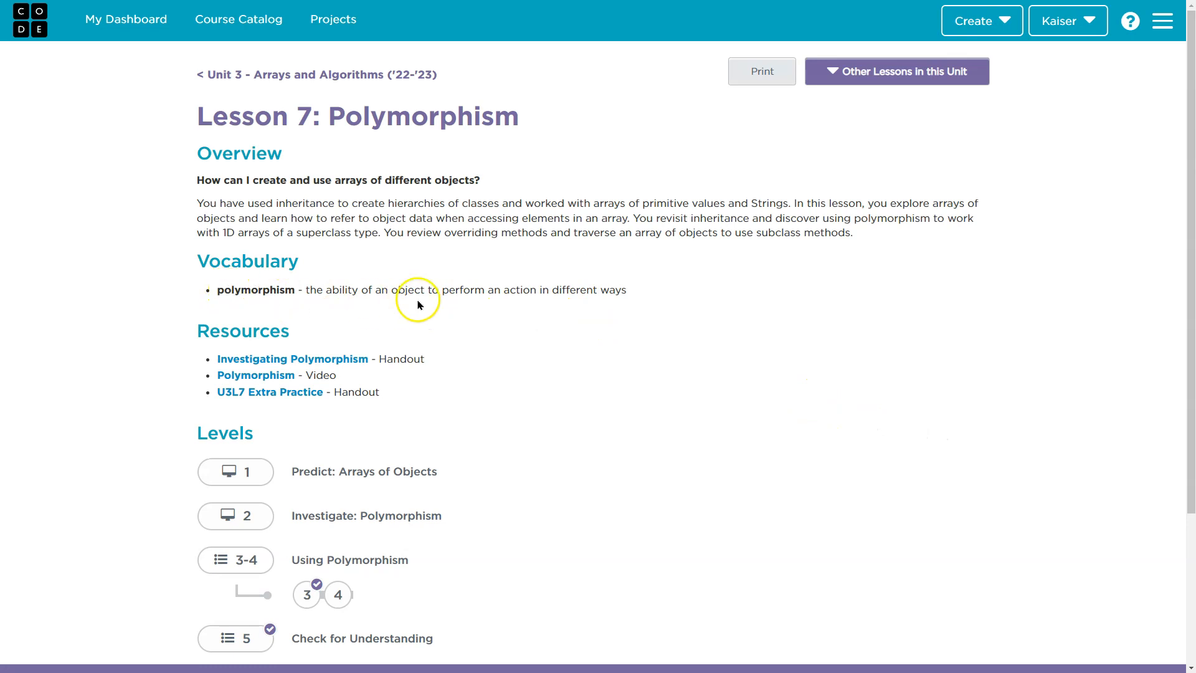
mouse_move(590, 290)
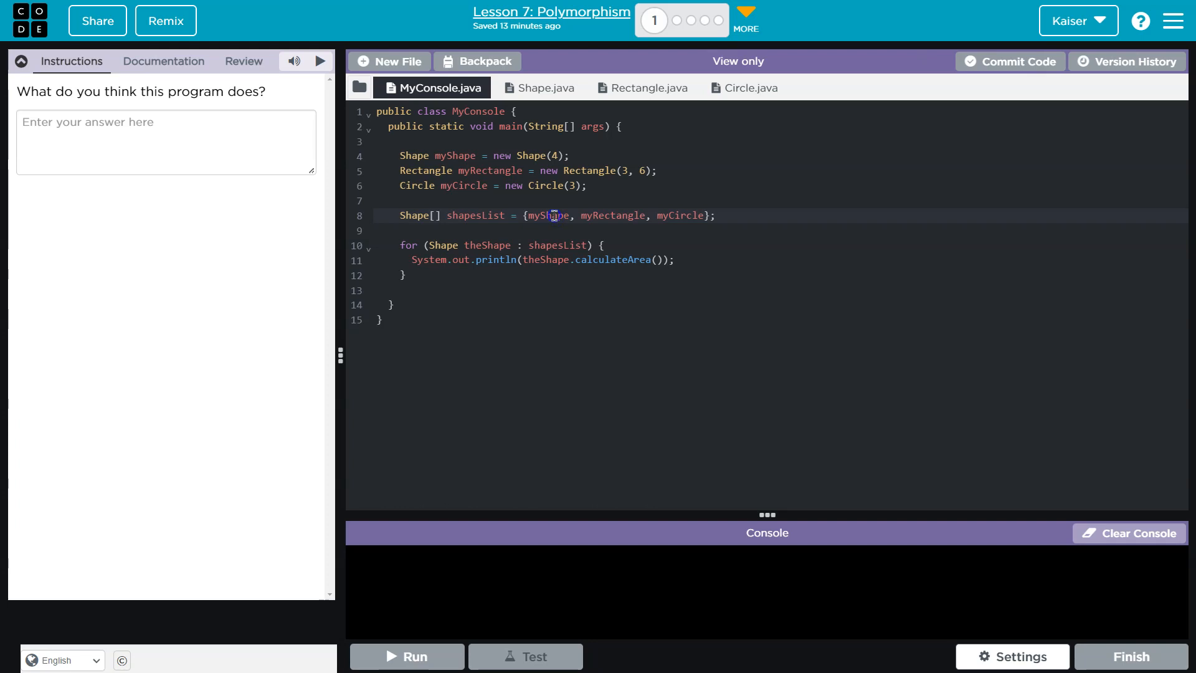
Step: Highlight myShape, compare calculateArea across Shape.java and Rectangle.java, then view Circle.java
double_click(610, 215)
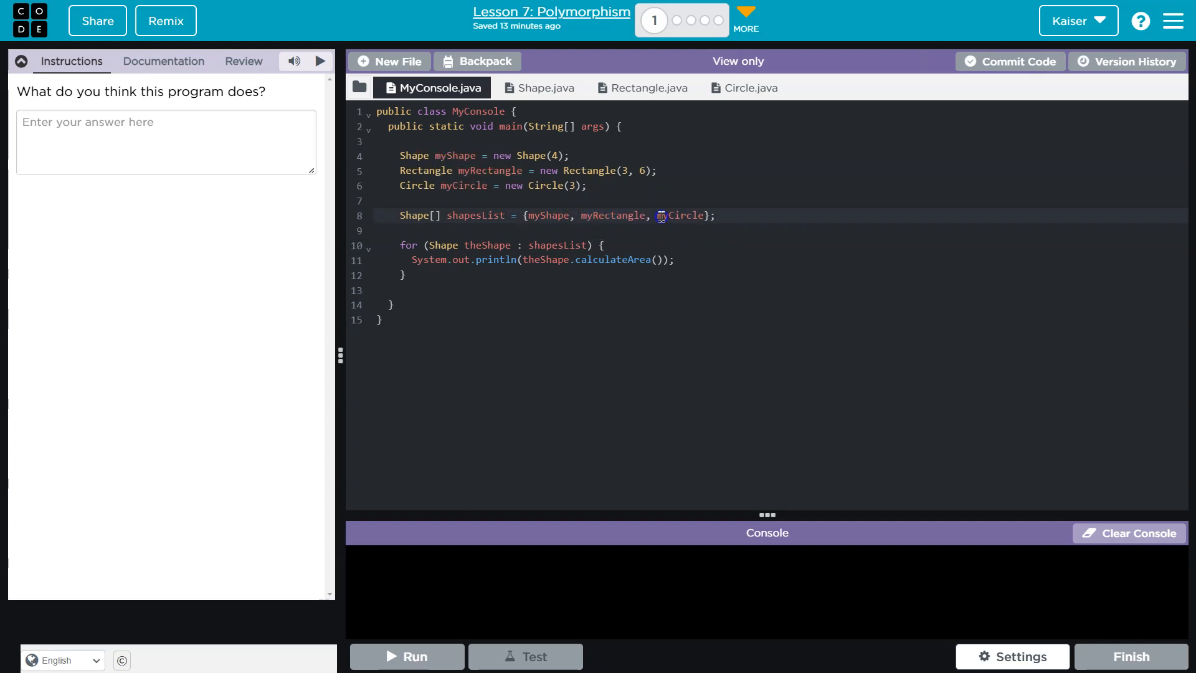
click(544, 88)
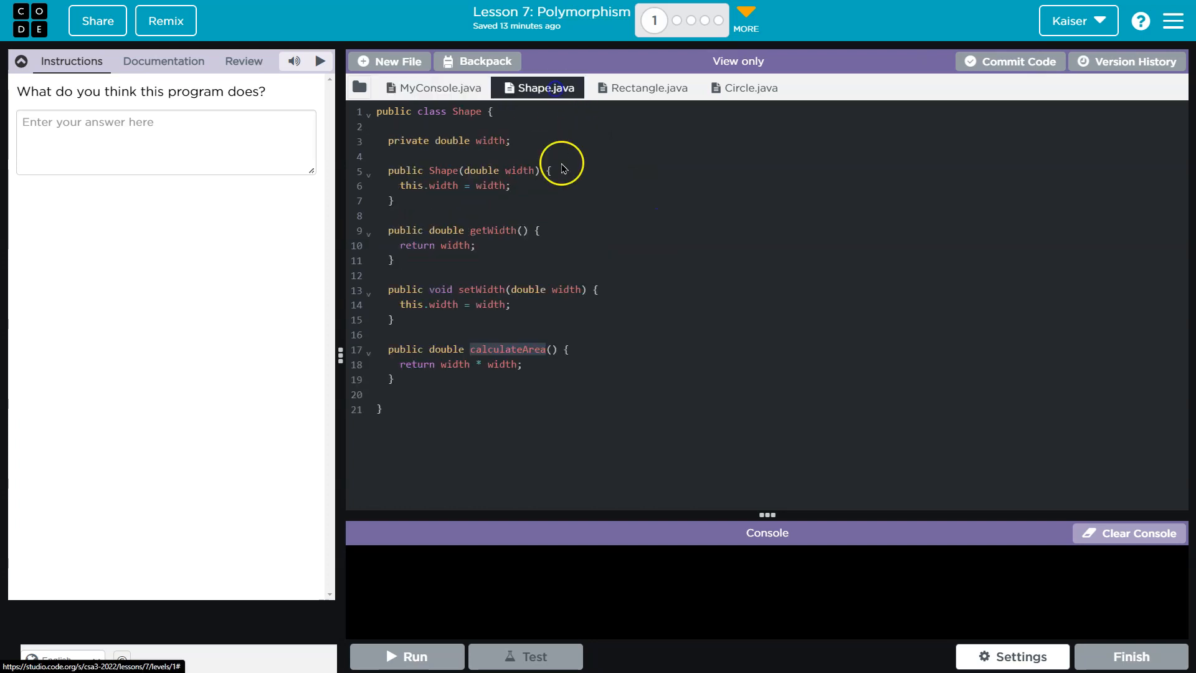
click(643, 87)
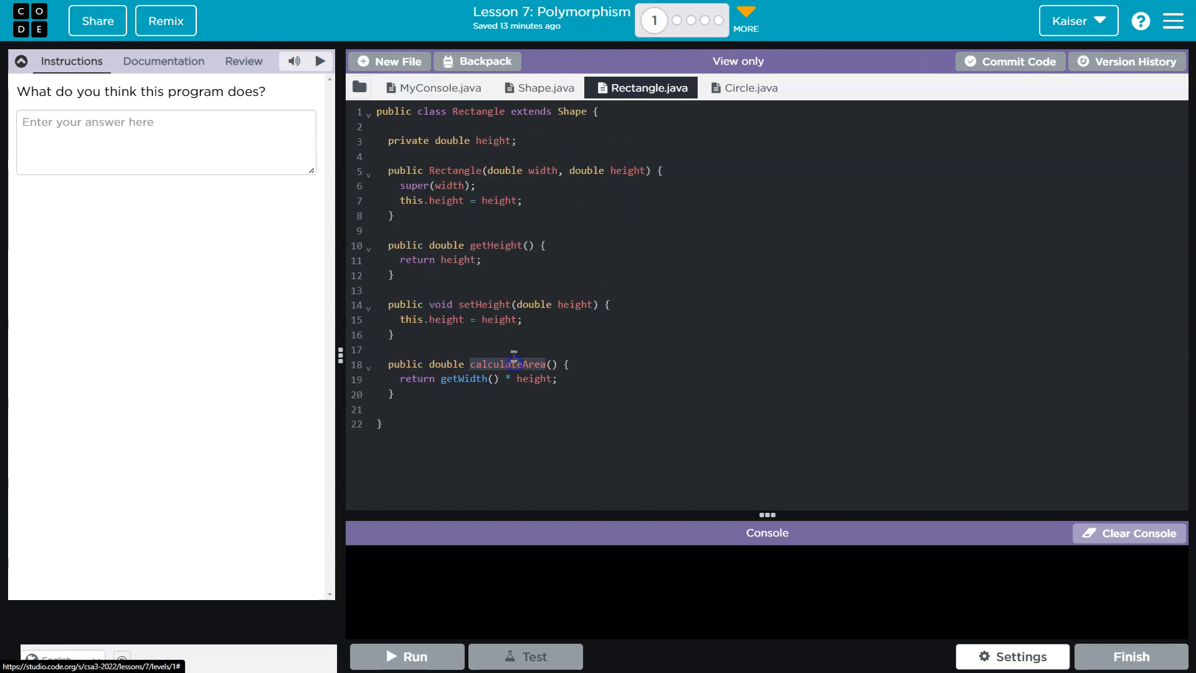
click(543, 87)
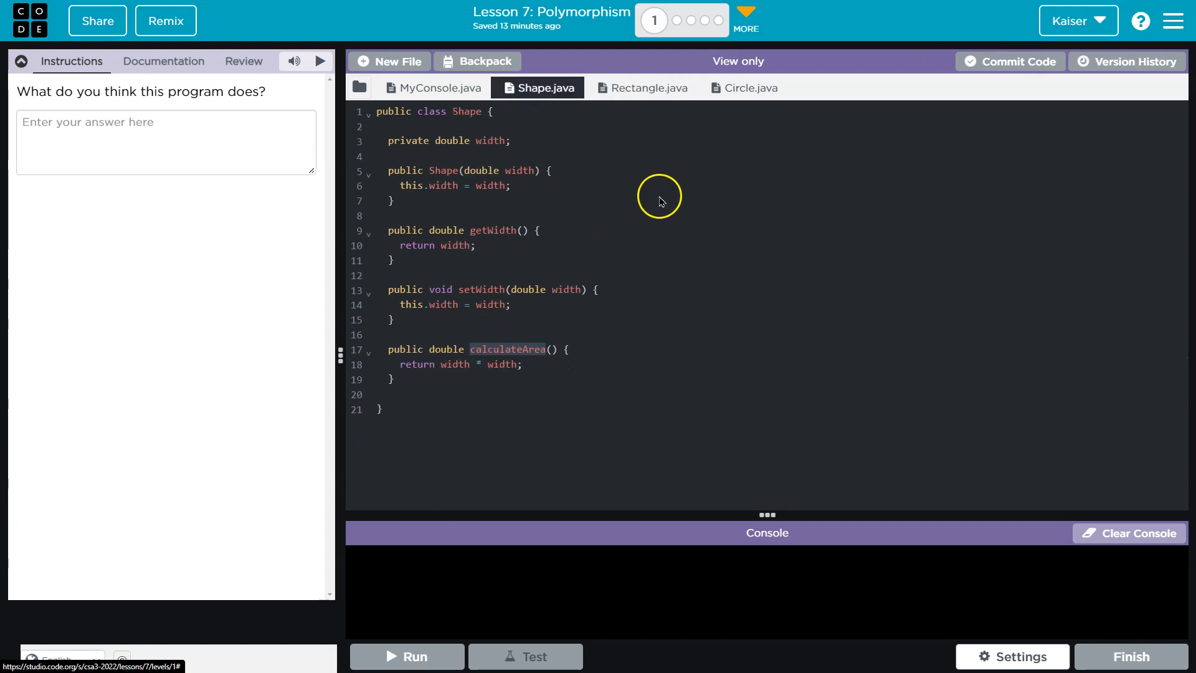
click(648, 88)
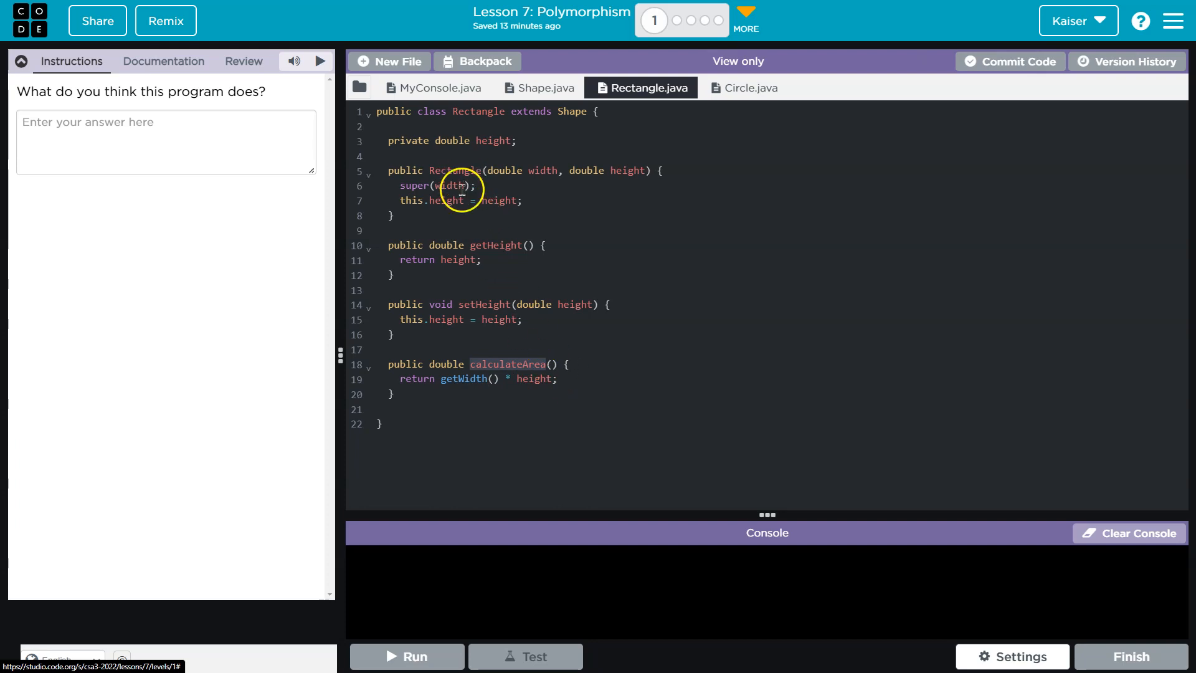
click(543, 87)
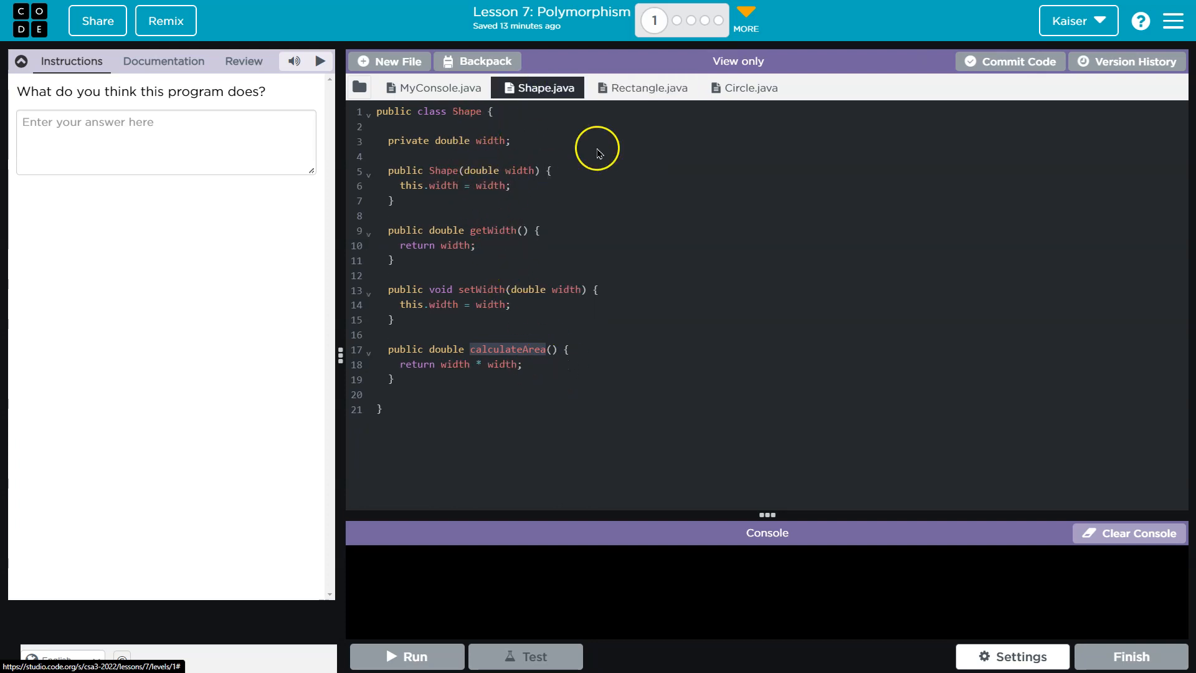
click(648, 87)
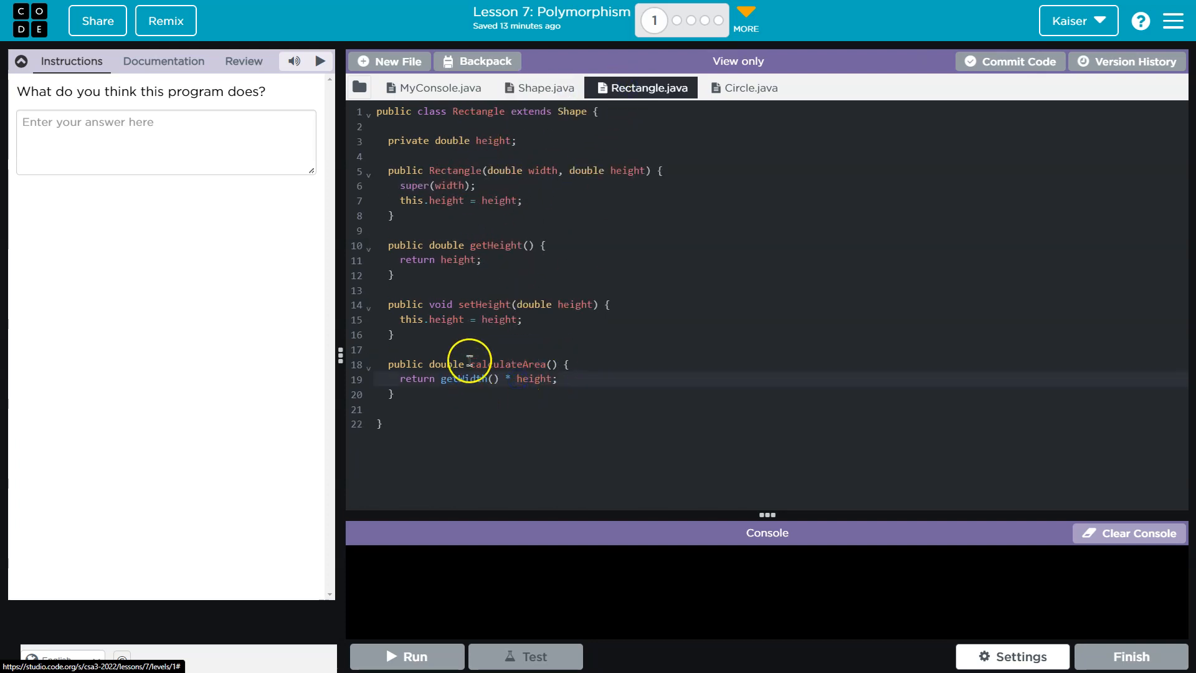
click(749, 88)
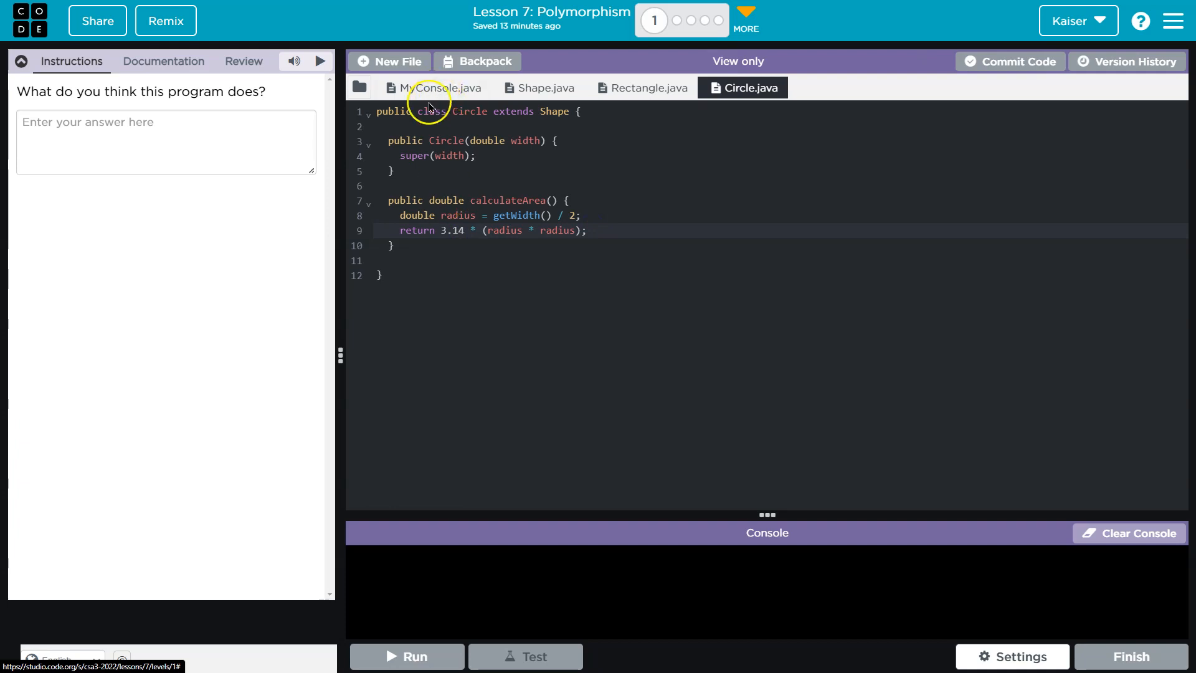
Step: Review myRectangle in MyConsole and Rectangle's calculateArea versus Shape, then return to the answer box
click(438, 87)
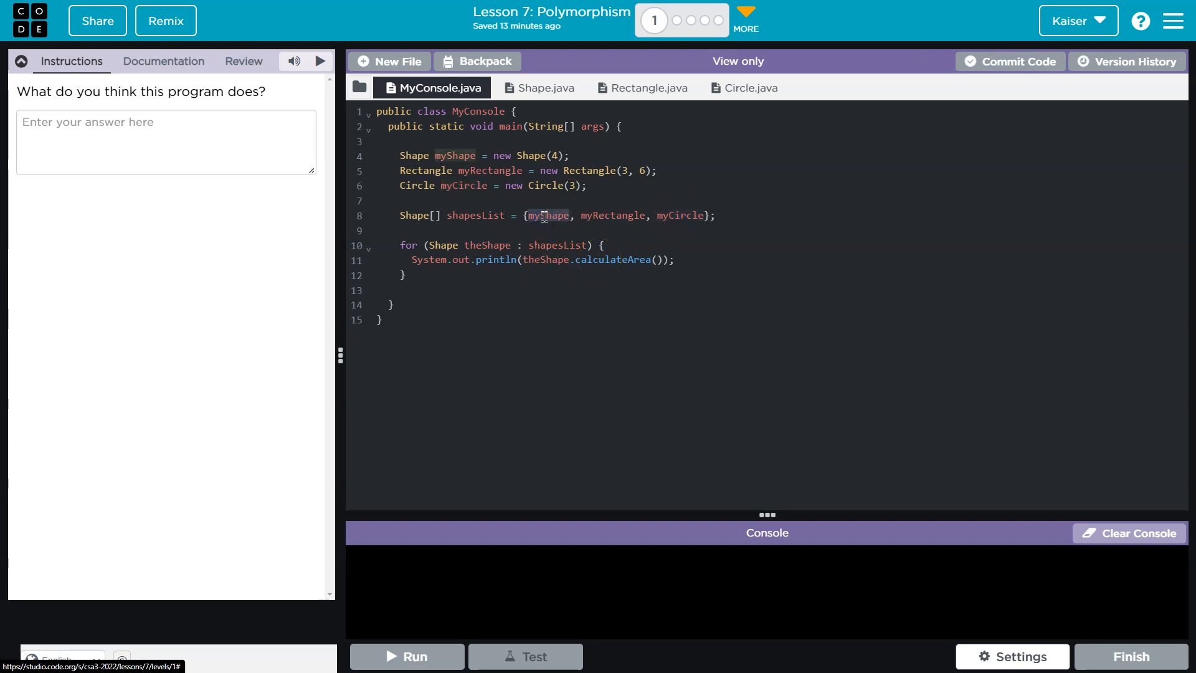
click(544, 87)
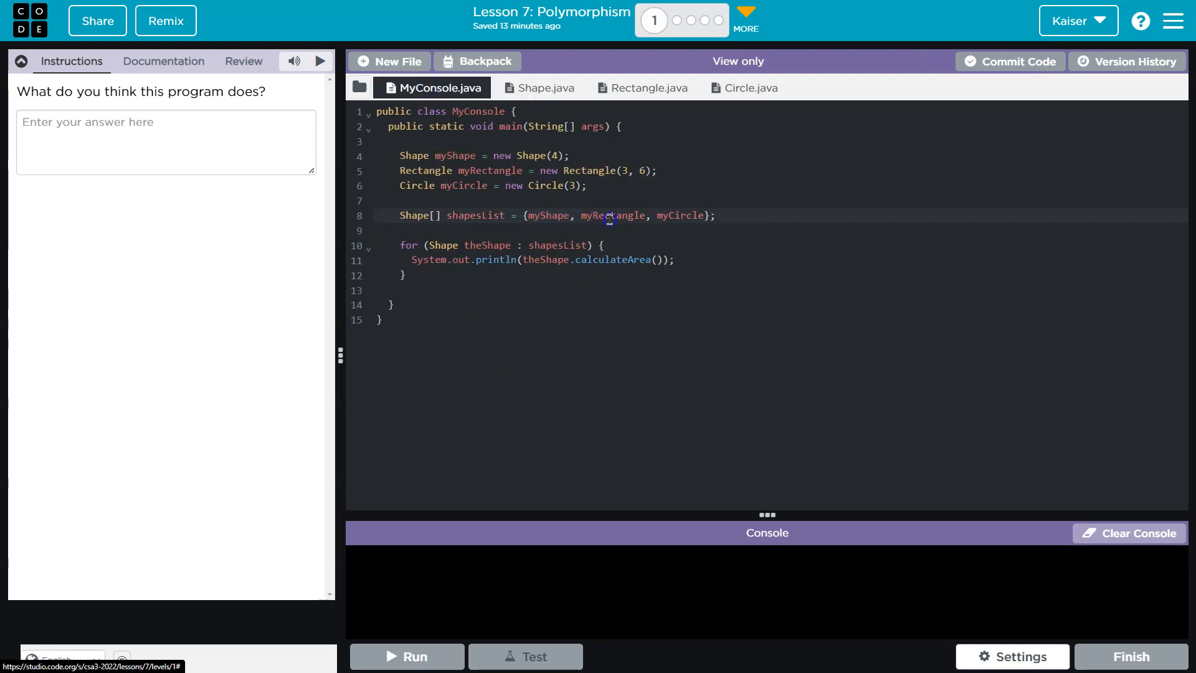
click(543, 87)
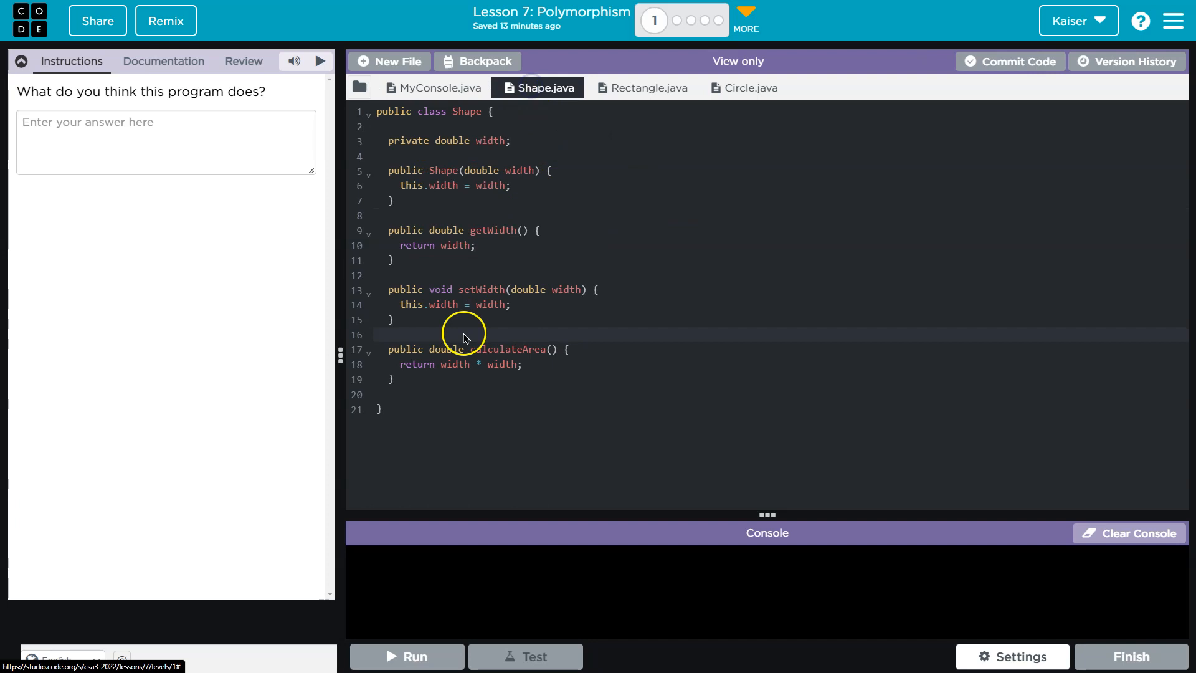
click(648, 87)
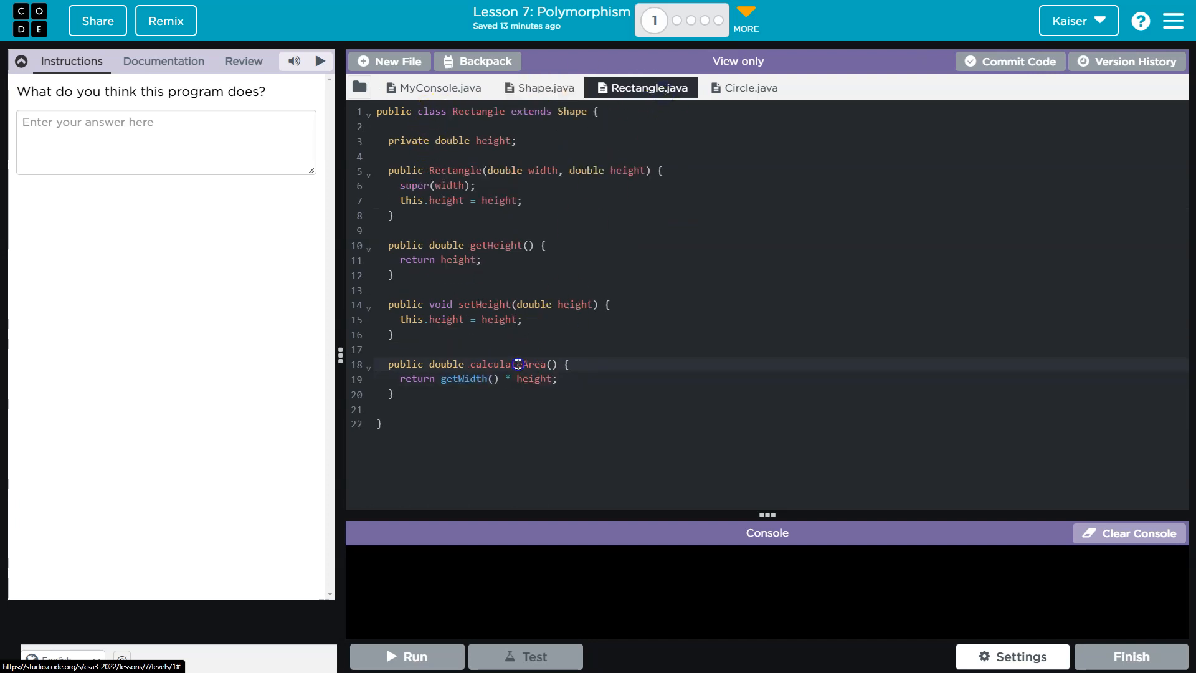
double_click(502, 364)
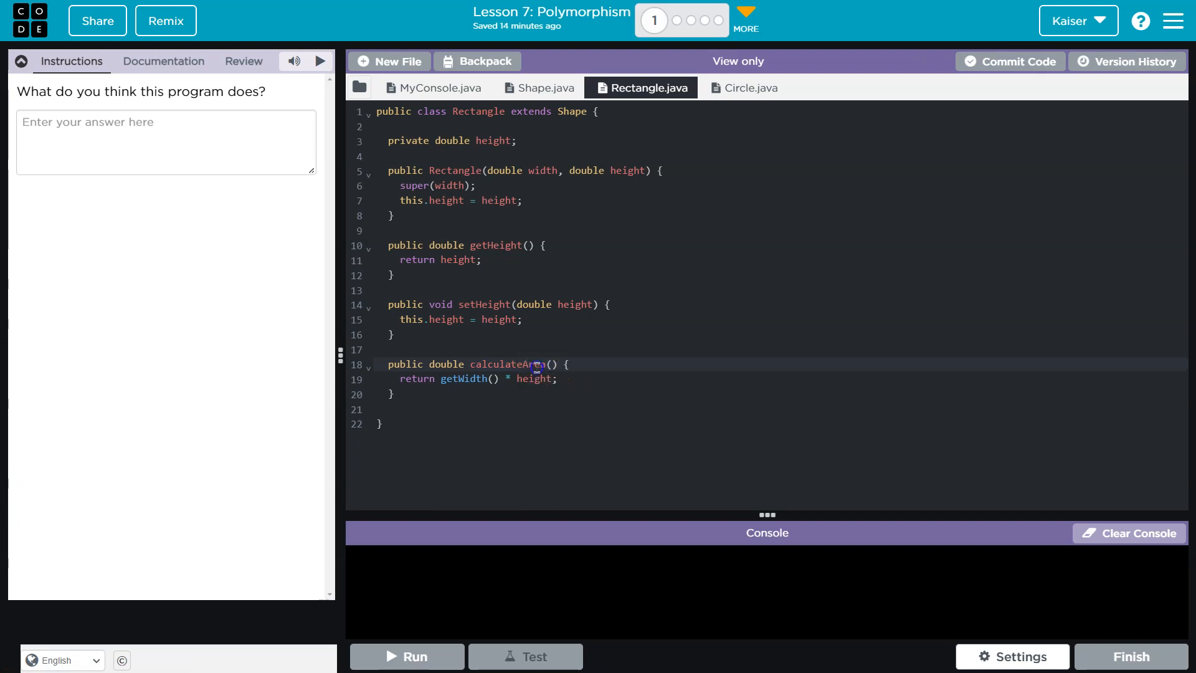
click(543, 88)
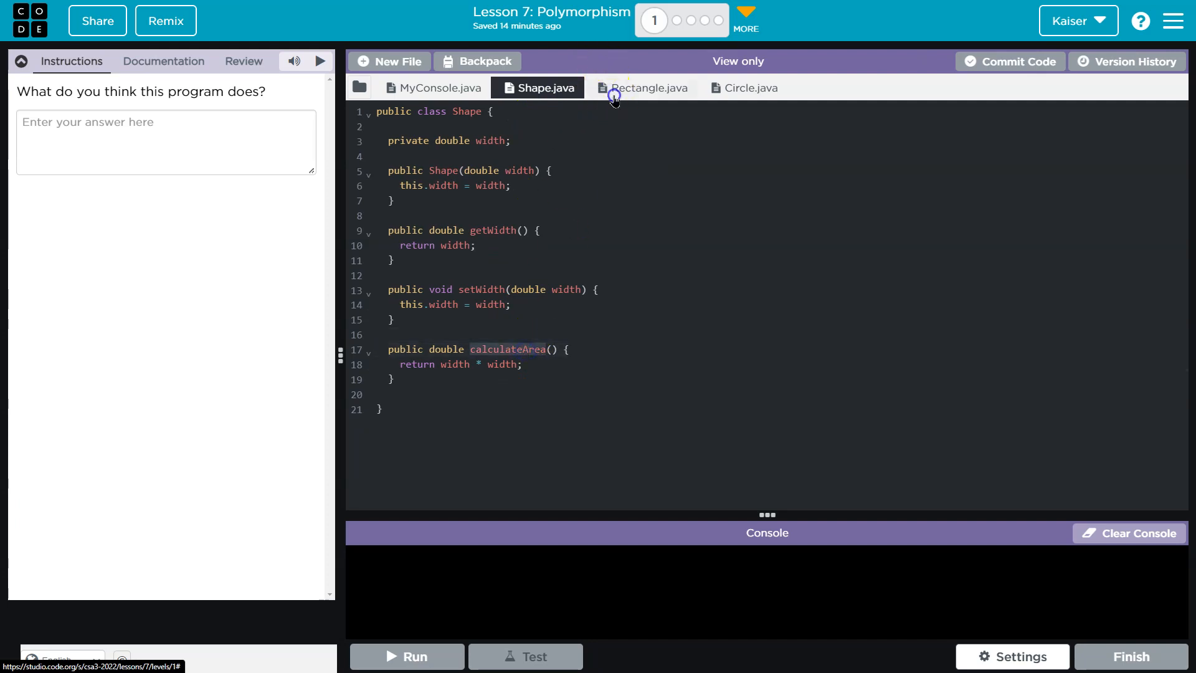
click(648, 88)
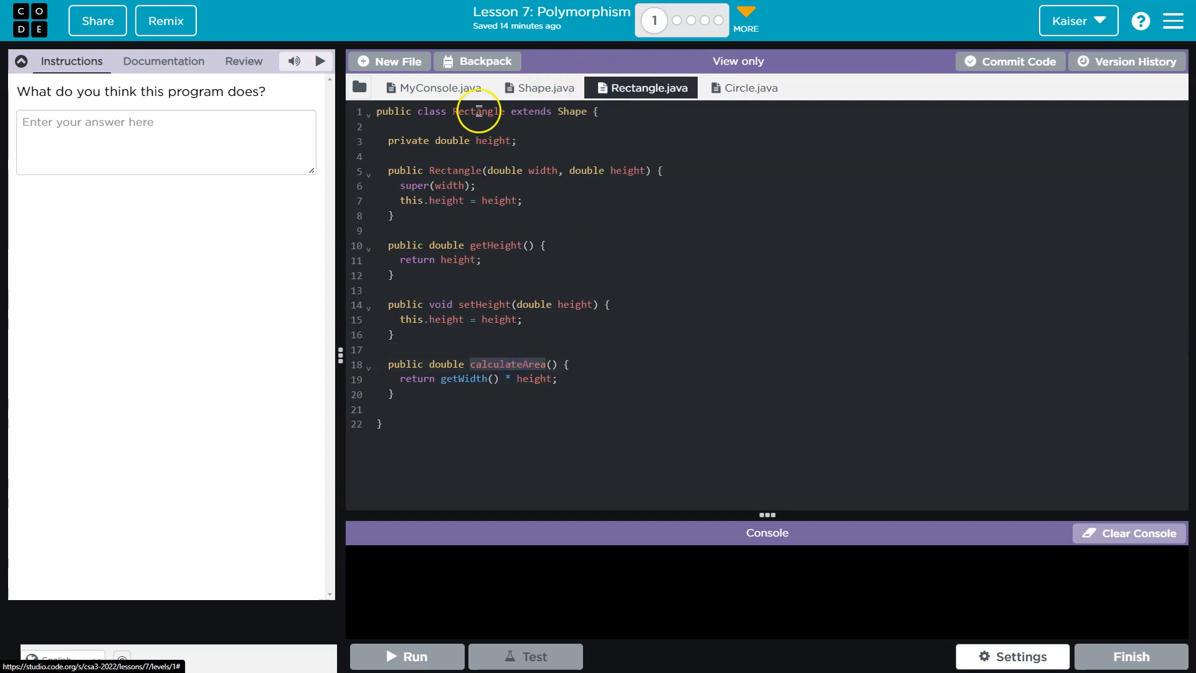
click(435, 87)
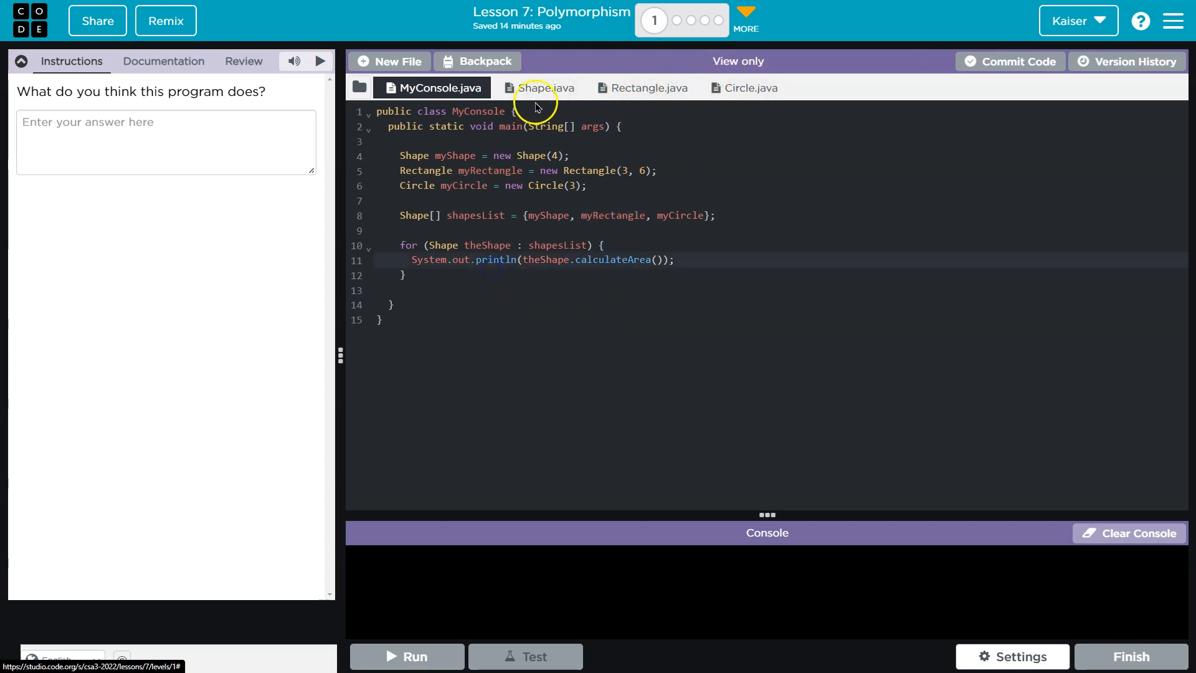
mouse_move(605, 95)
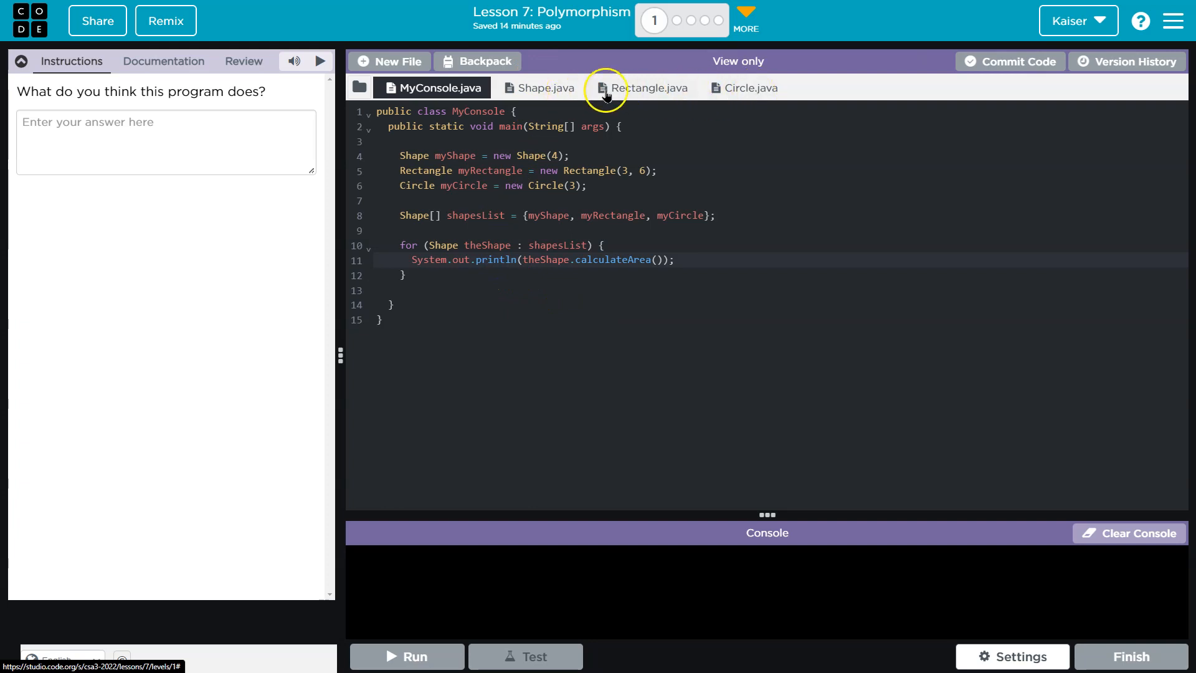
click(165, 143)
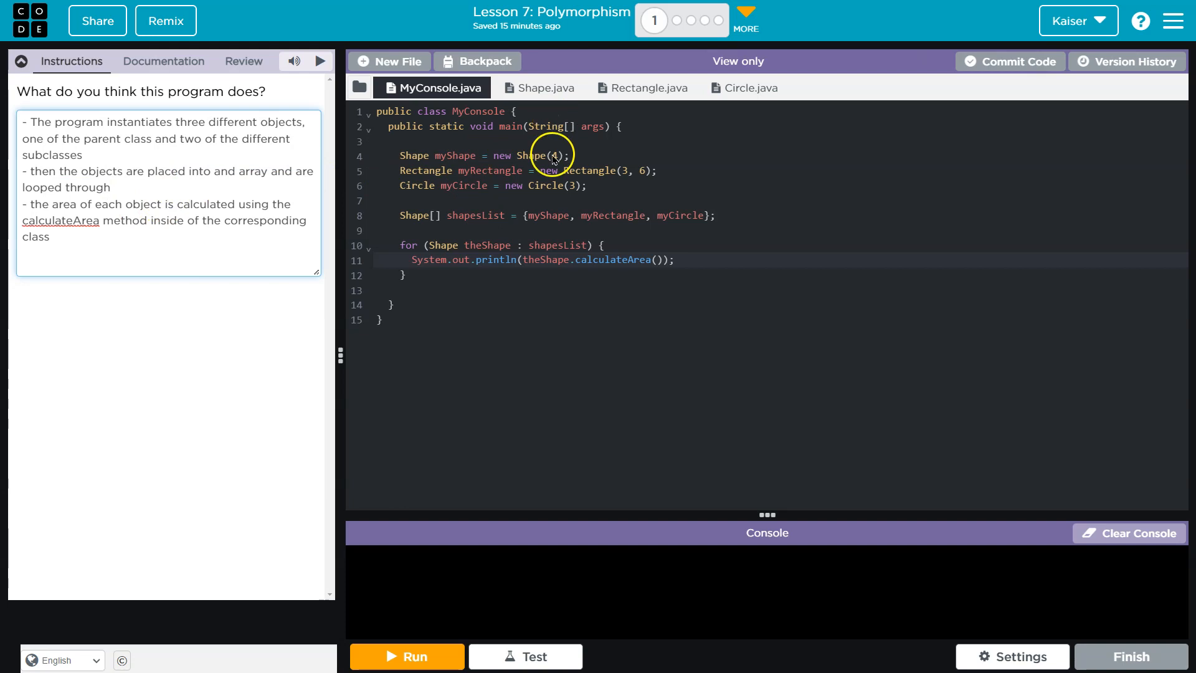
mouse_move(555, 259)
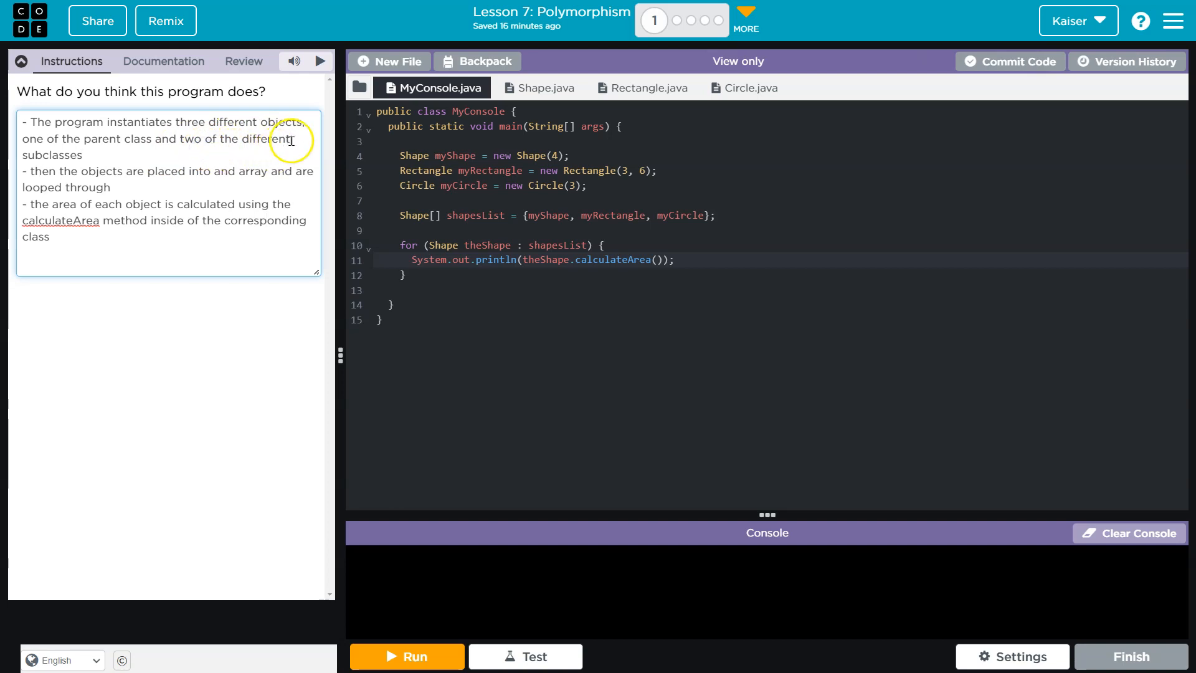
mouse_move(202, 202)
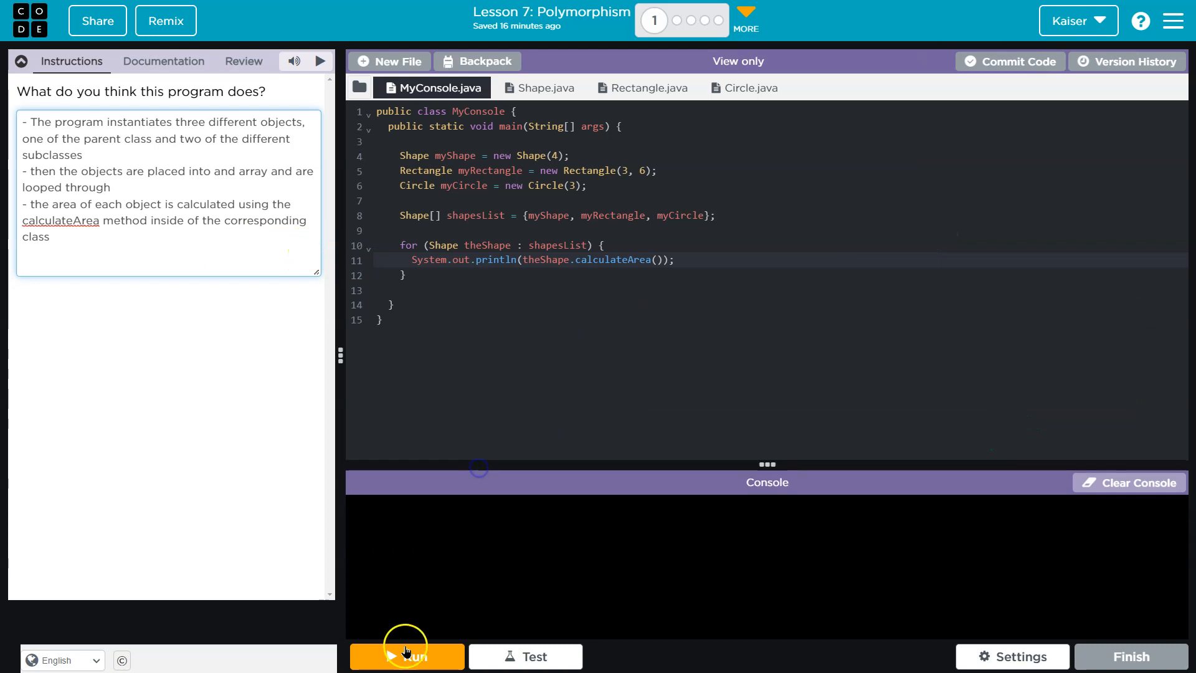
Step: Run MyConsole so the console prints areas 16.0, 18.0 and 7.065
click(406, 656)
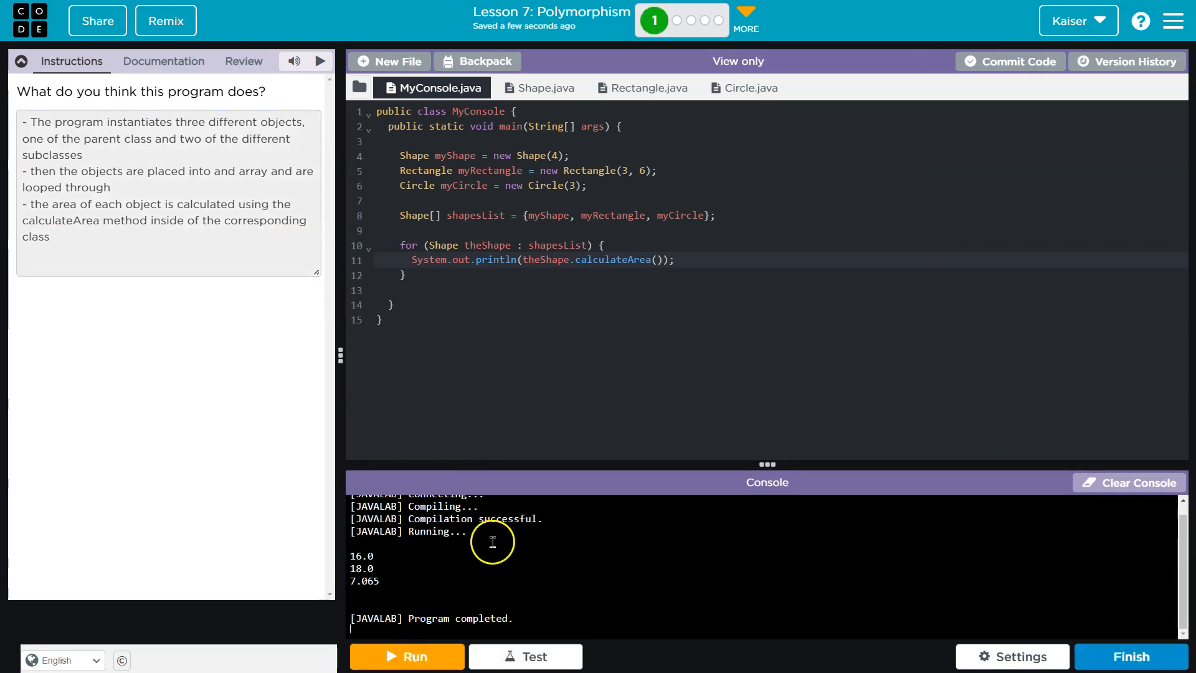